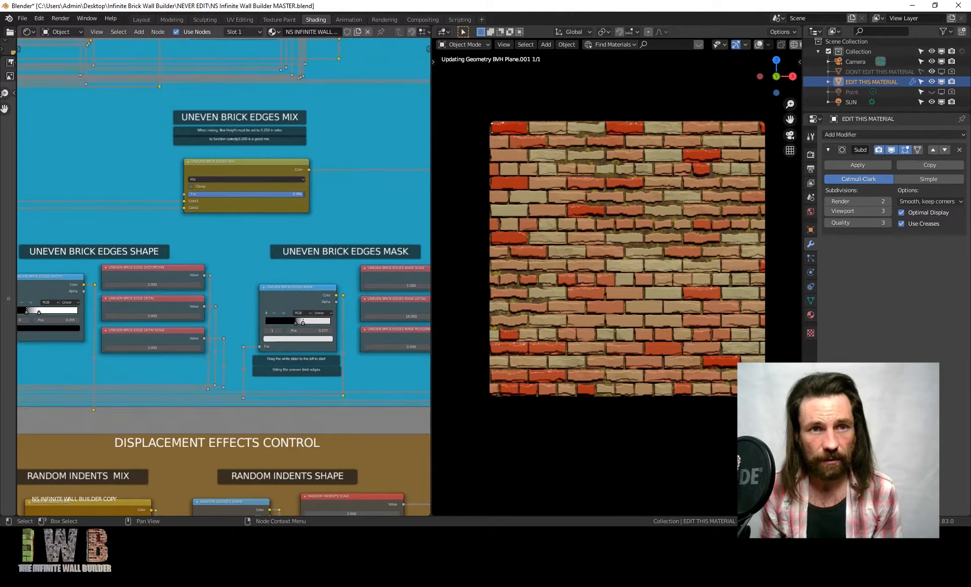
- Mix the random indents fully into the bricks, set their scale to 5, then blend them out
scroll(down, 3)
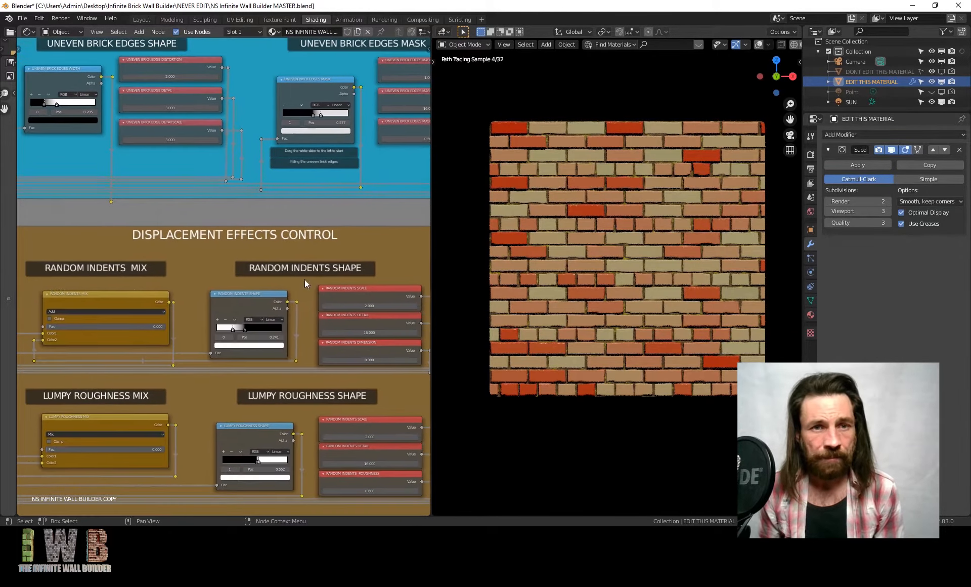
scroll(down, 3)
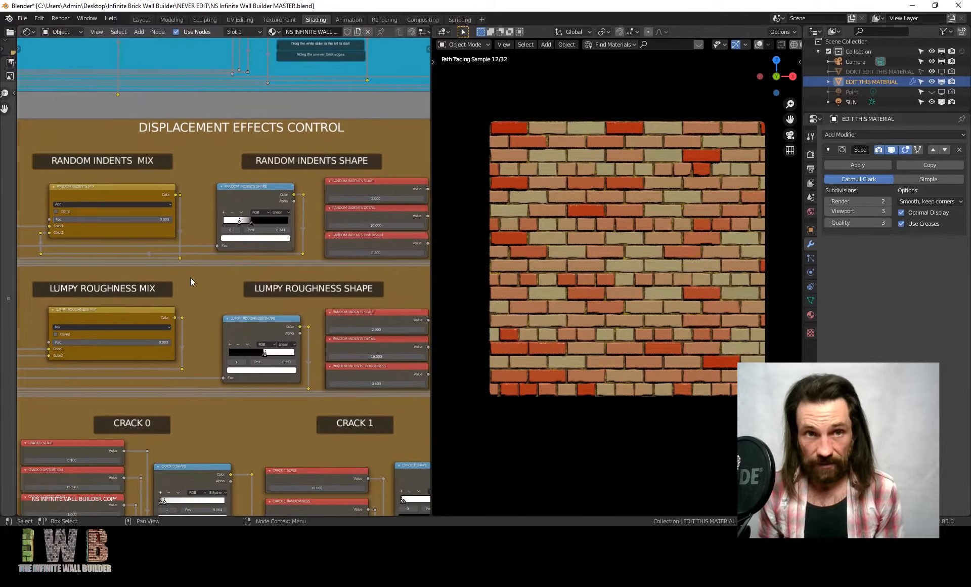
scroll(down, 3)
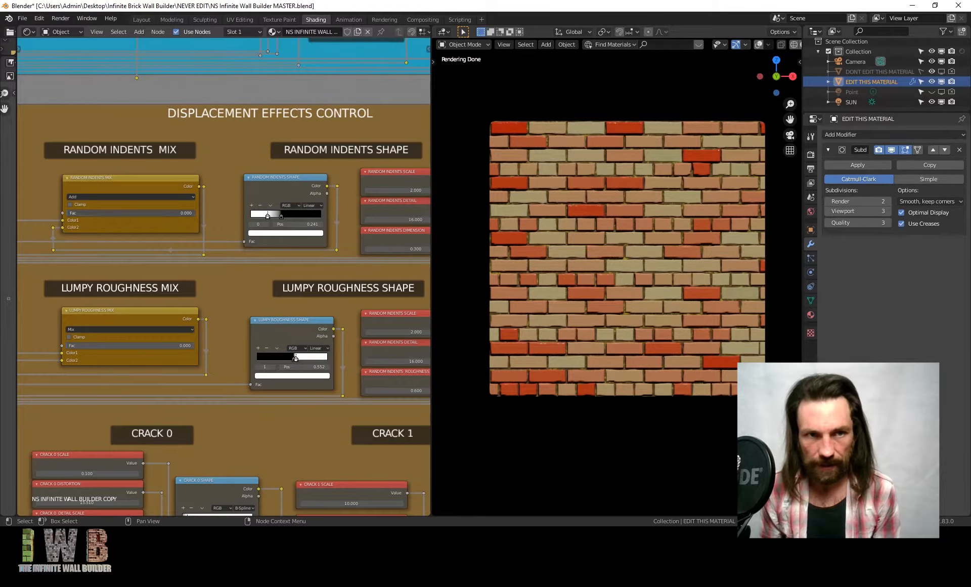
drag(130, 213, 174, 212)
text(2)
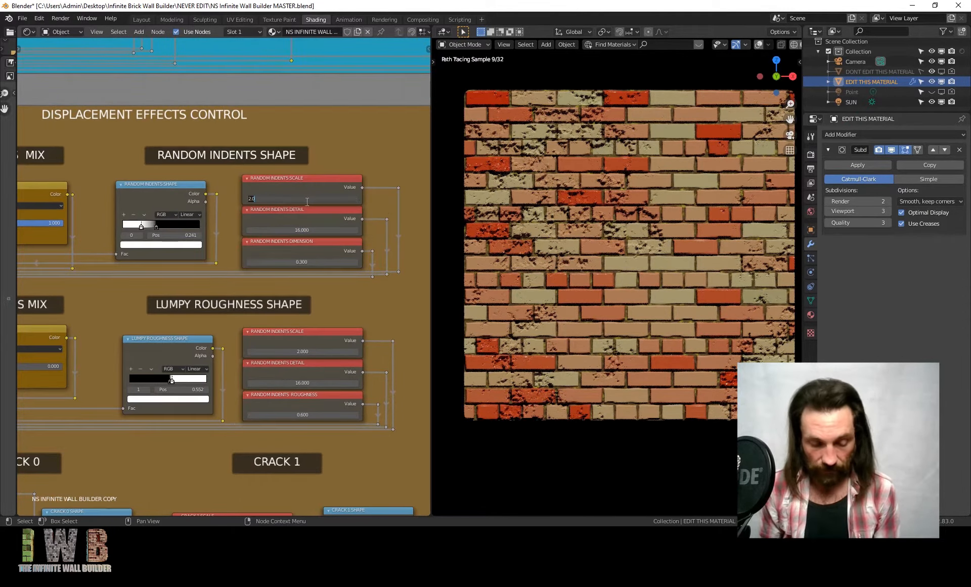
text(5)
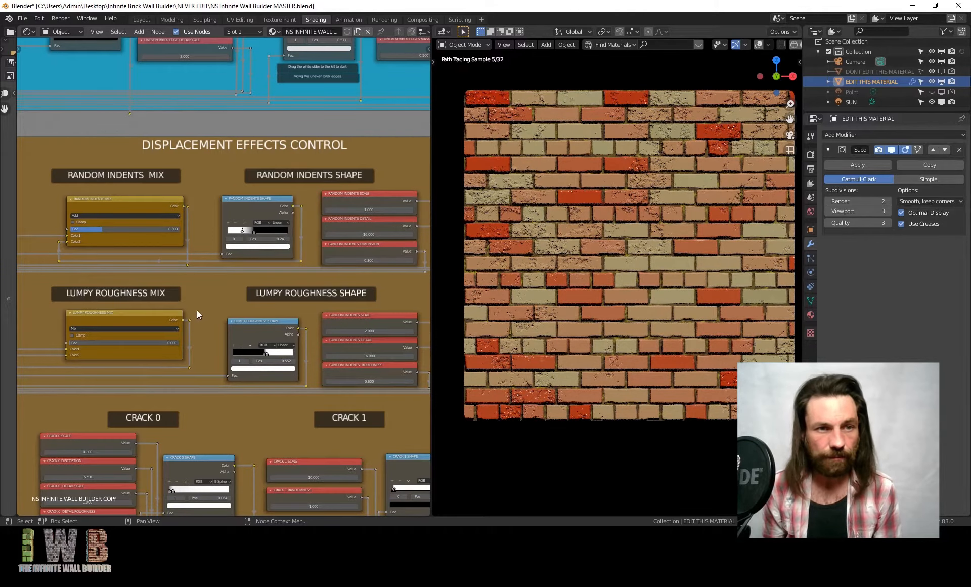
- Set the Lumpy Roughness mix to 1 and raise its scale to about 50
scroll(down, 3)
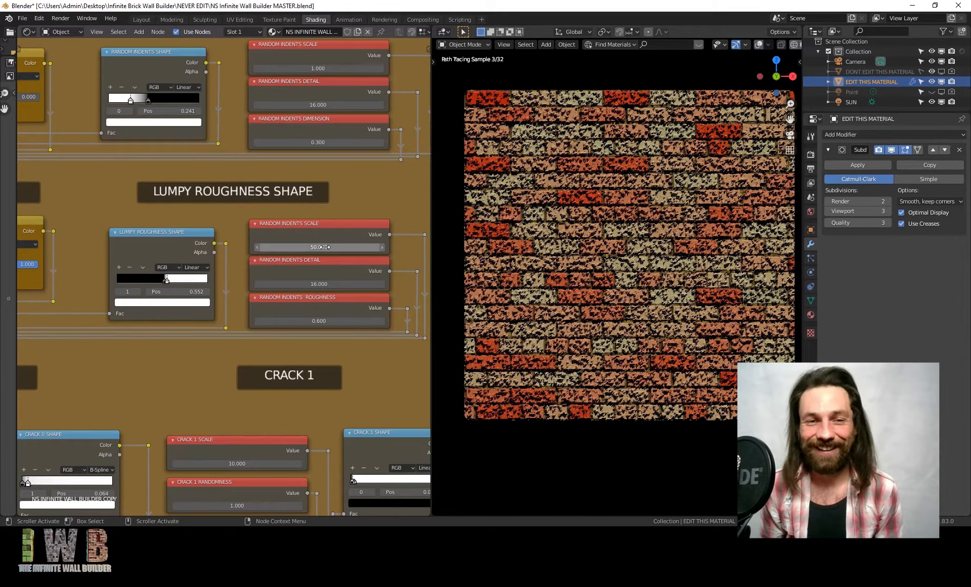
drag(319, 247, 319, 247)
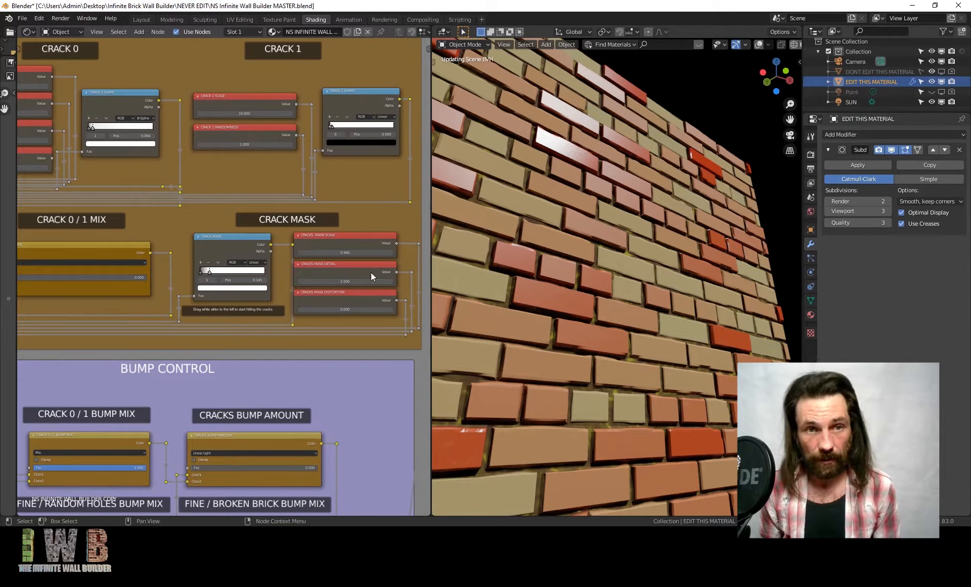
- Orbit to inspect the wall's relief and set Displacement Amount to 5
drag(200, 270, 256, 271)
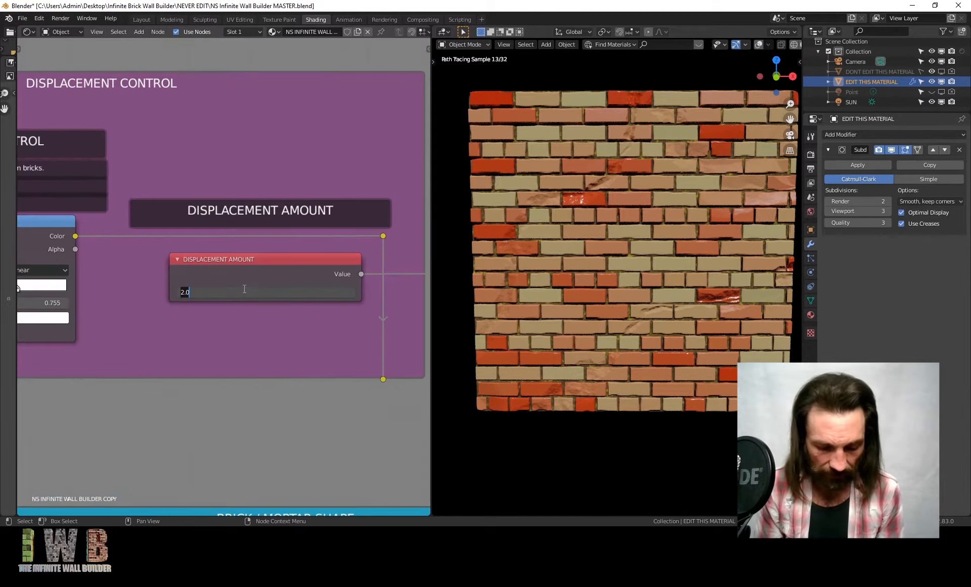
text(5.000)
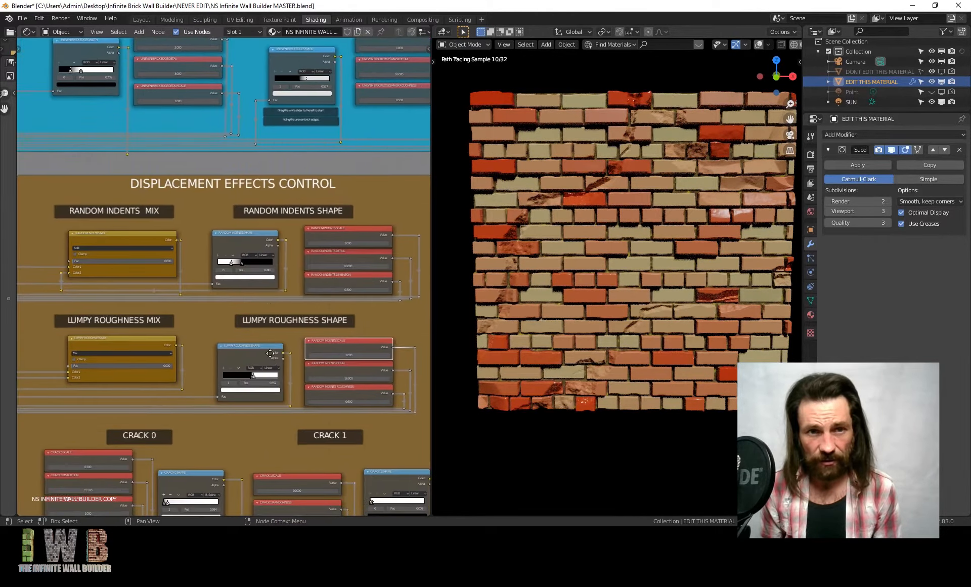
- Move the Crack Mask color ramp's white and black stops, ending near 0.677
scroll(down, 3)
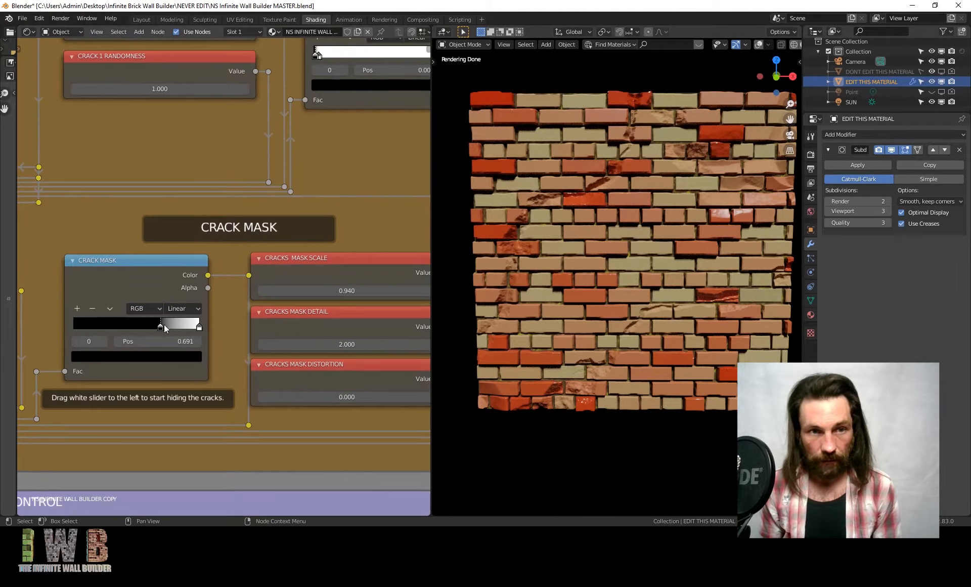
drag(160, 322, 132, 322)
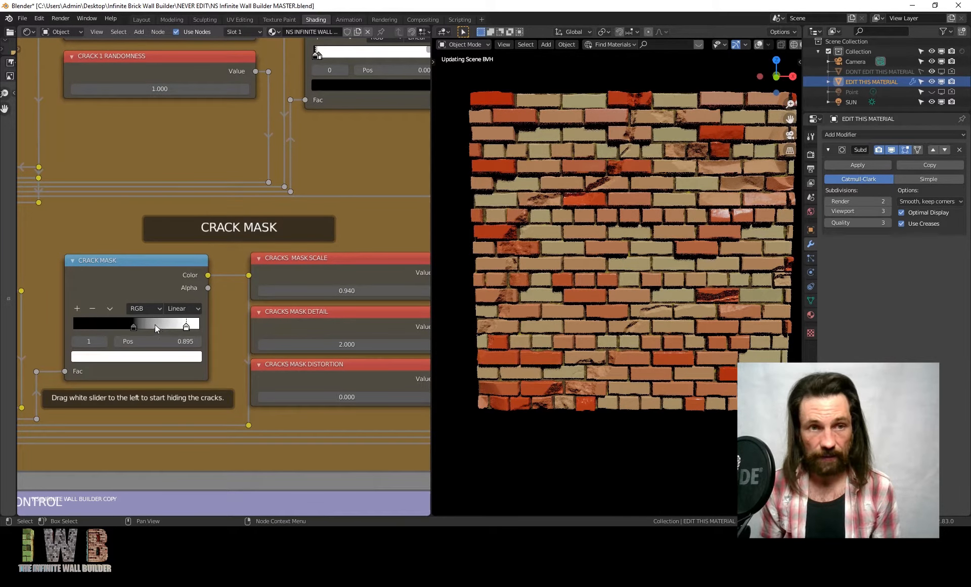
drag(186, 324, 157, 324)
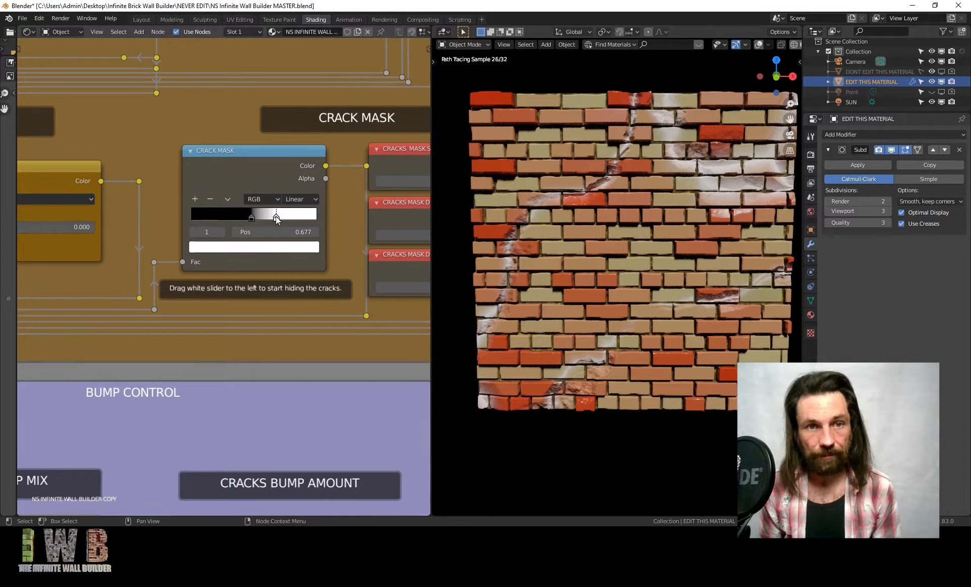
- Drag the Crack Mask white stop to 0.568, then 1.000, spreading dark cracks everywhere
drag(275, 218, 262, 218)
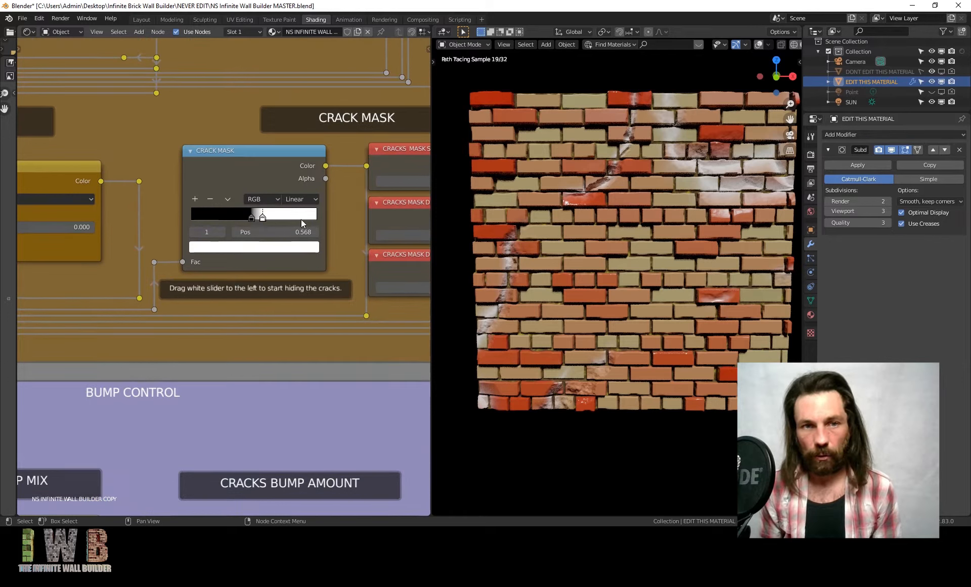
drag(262, 215, 316, 216)
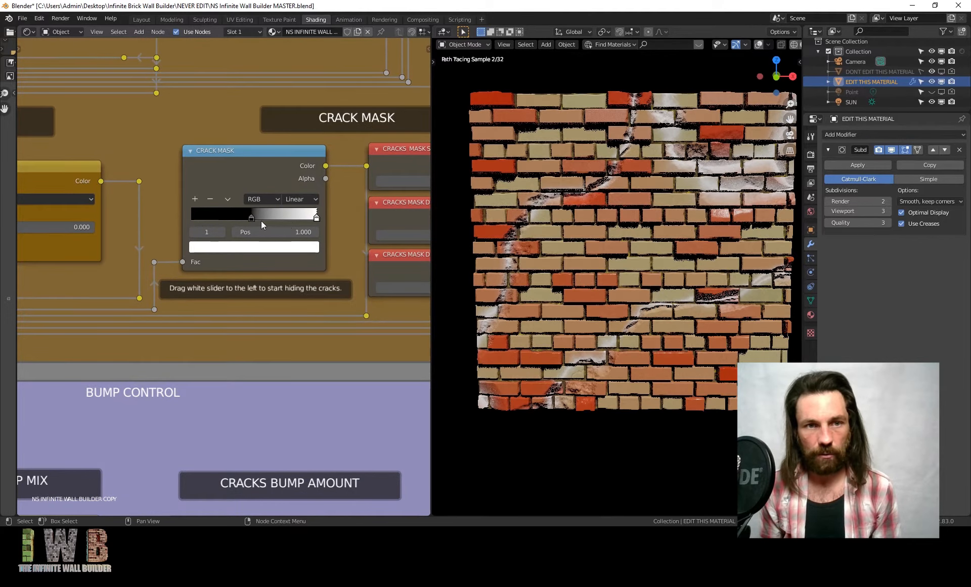
drag(315, 215, 301, 215)
text(2)
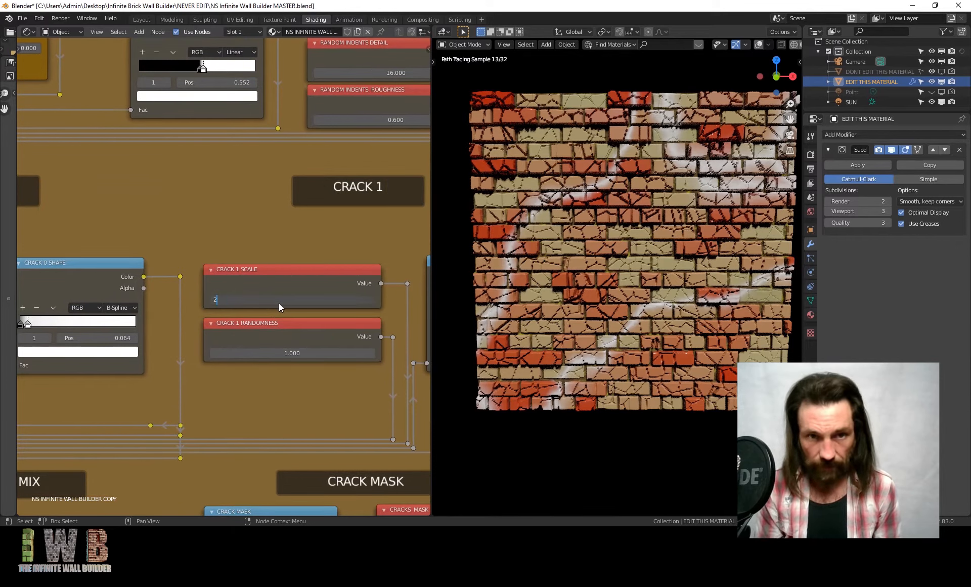
- Confirm Crack 1 Scale as 2 for a few large diagonal cracks
key(Return)
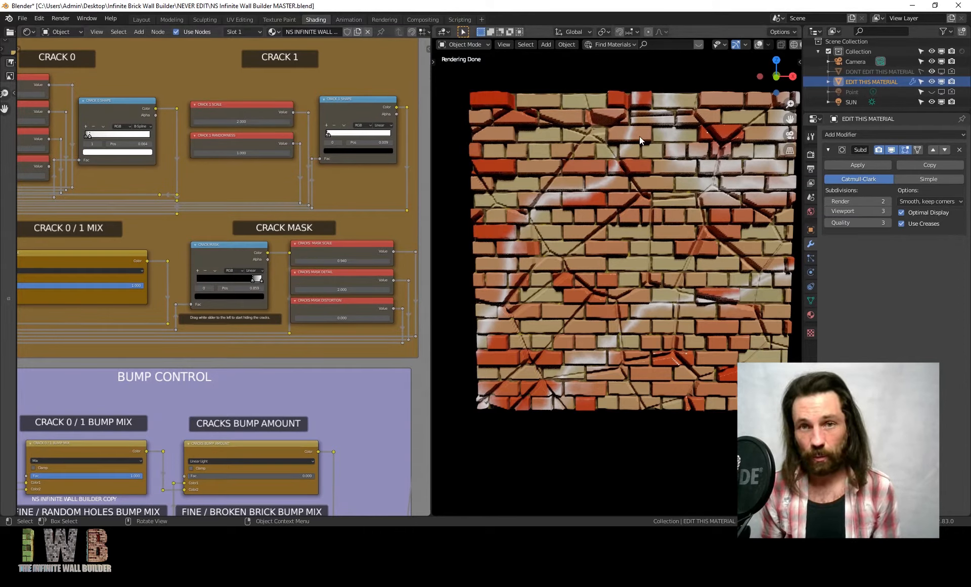
mouse_move(554, 223)
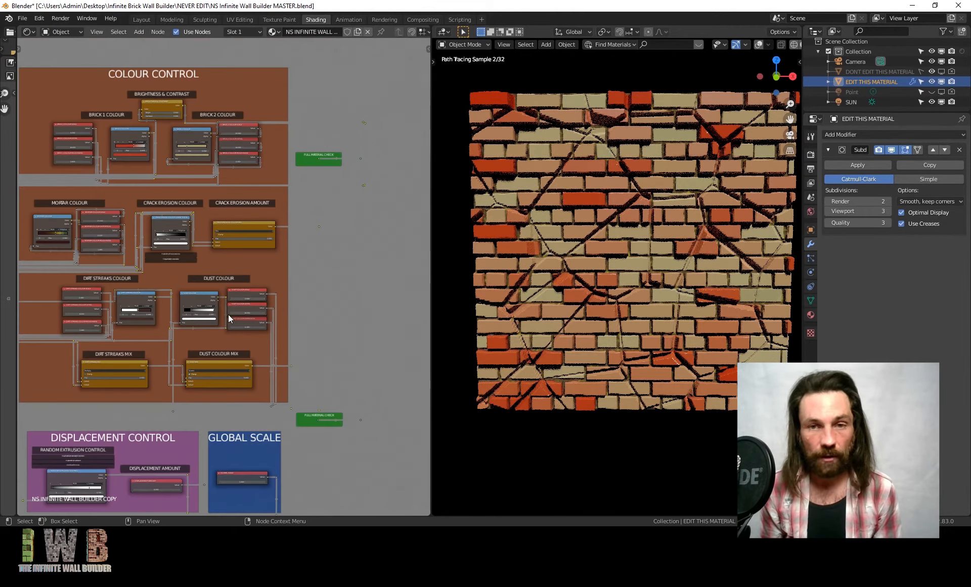
- Scroll the node editor from Displacement Control down to Roughness Control
scroll(down, 3)
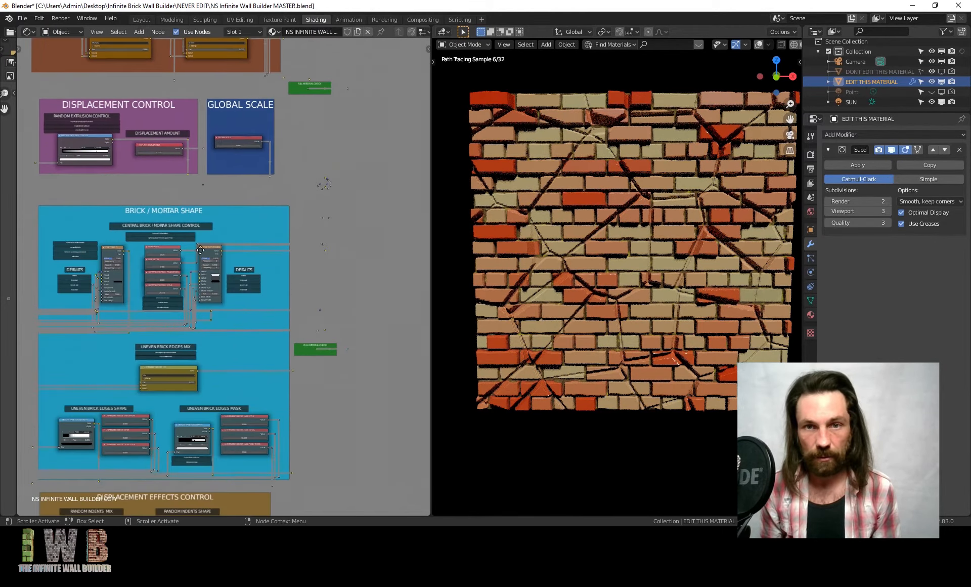
scroll(down, 3)
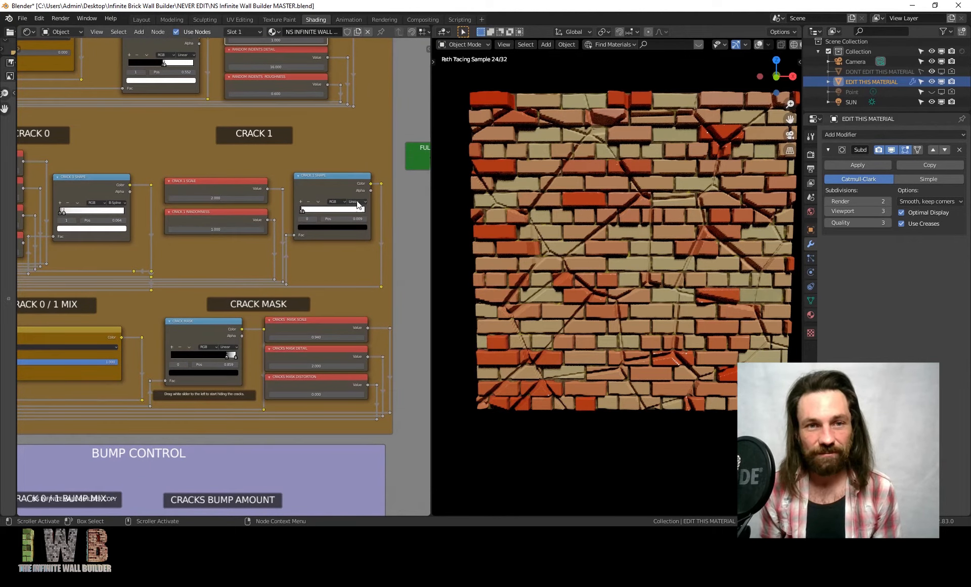
scroll(down, 3)
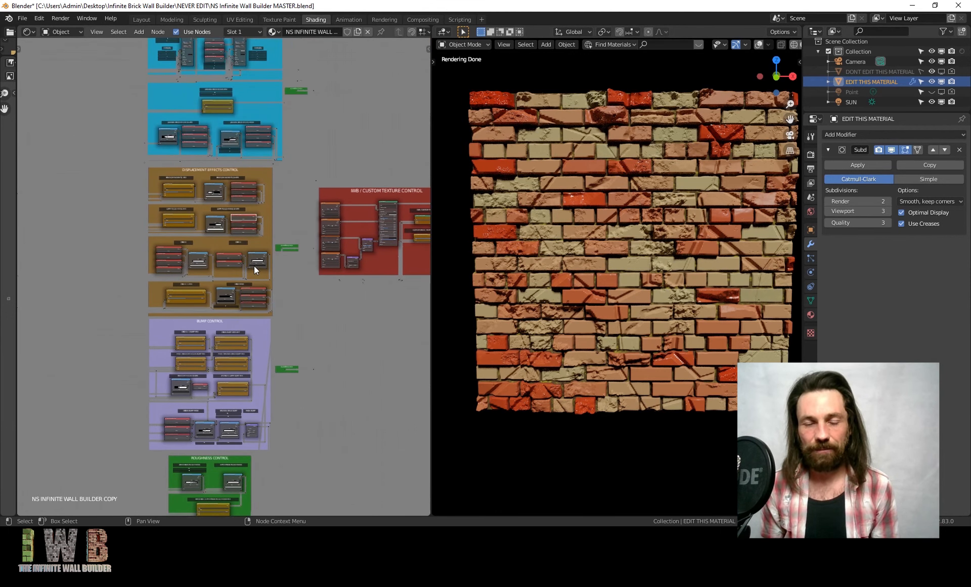
mouse_move(261, 336)
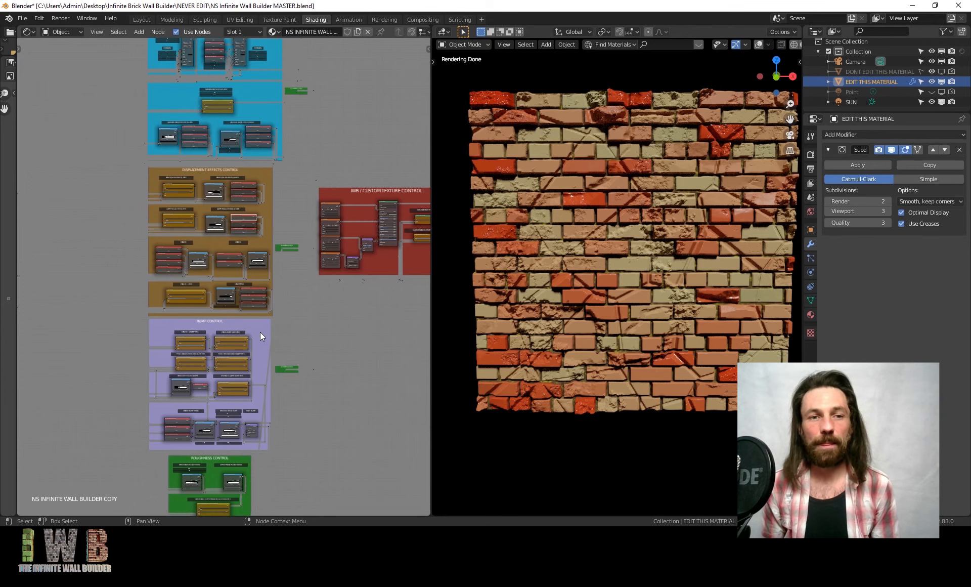